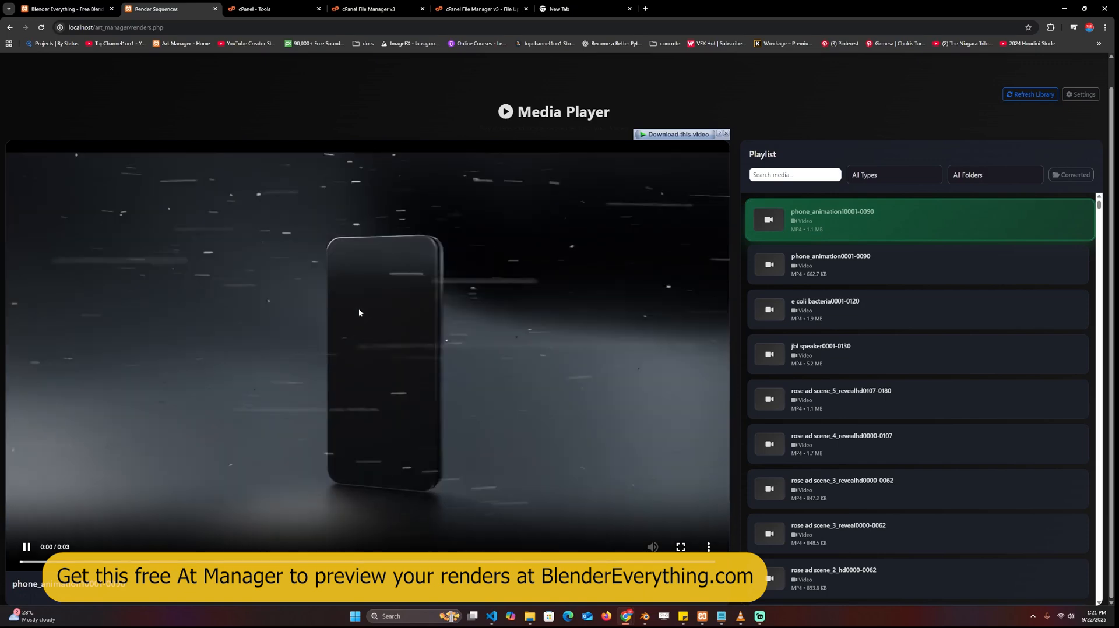
Preview both phone_animation renders in the media player and start a fresh browser tab.
click(830, 262)
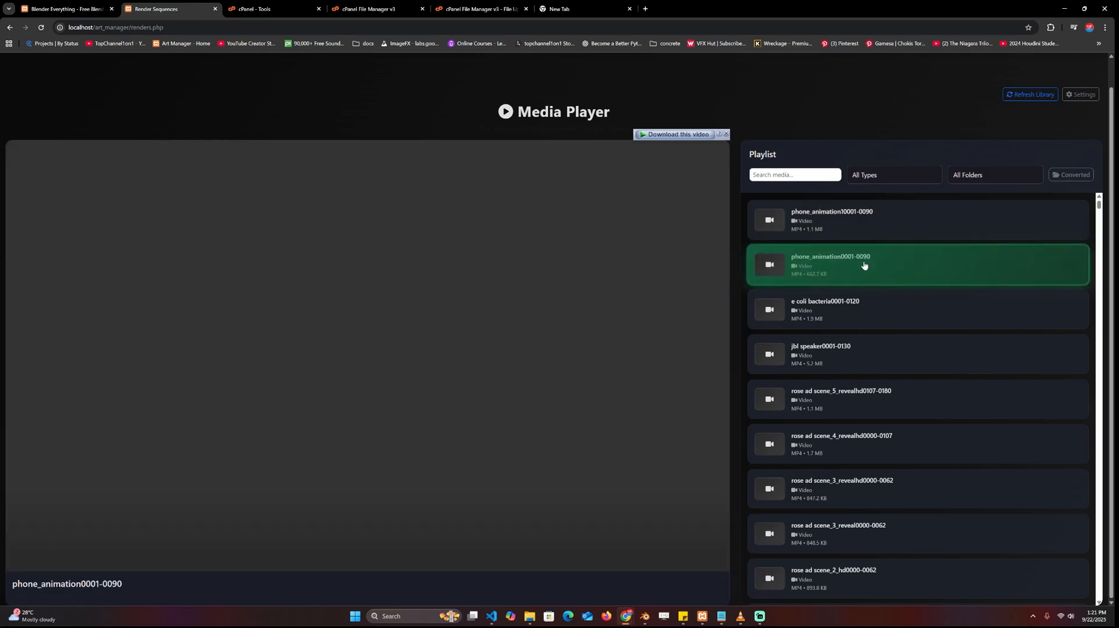
click(856, 266)
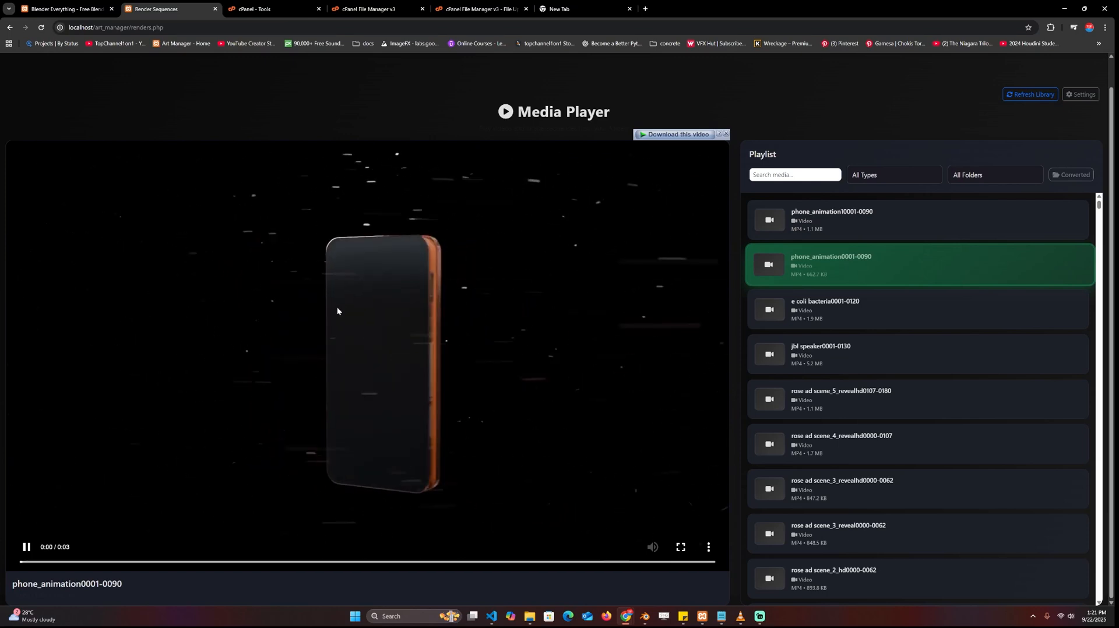
click(831, 221)
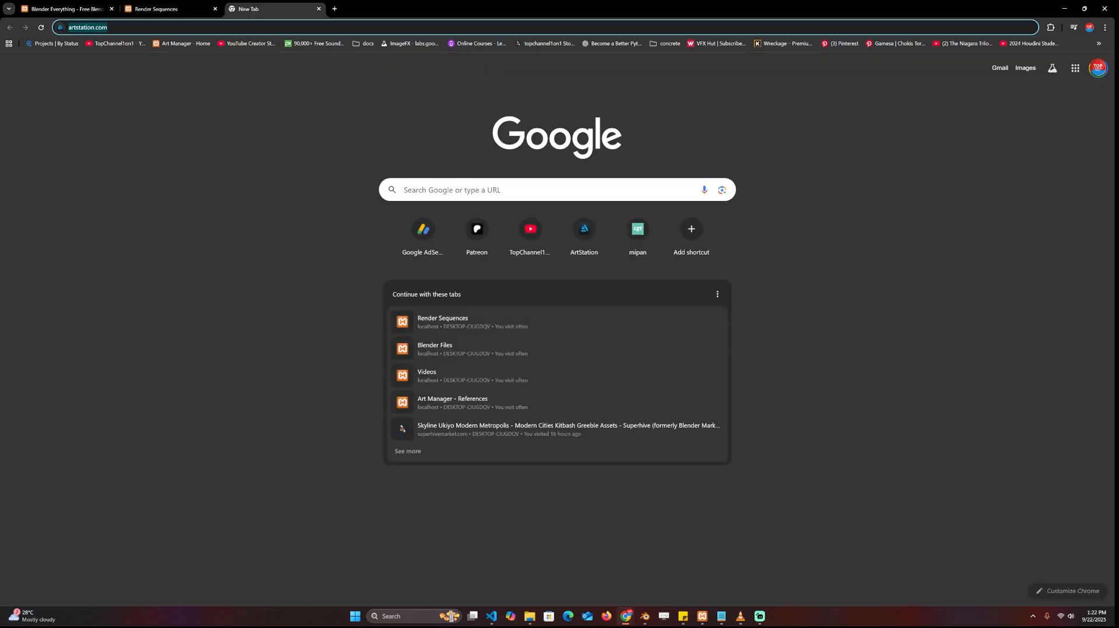
Visit blendereverything.com and copy the track and orbit camera animation asset.
text(blendereverything.com)
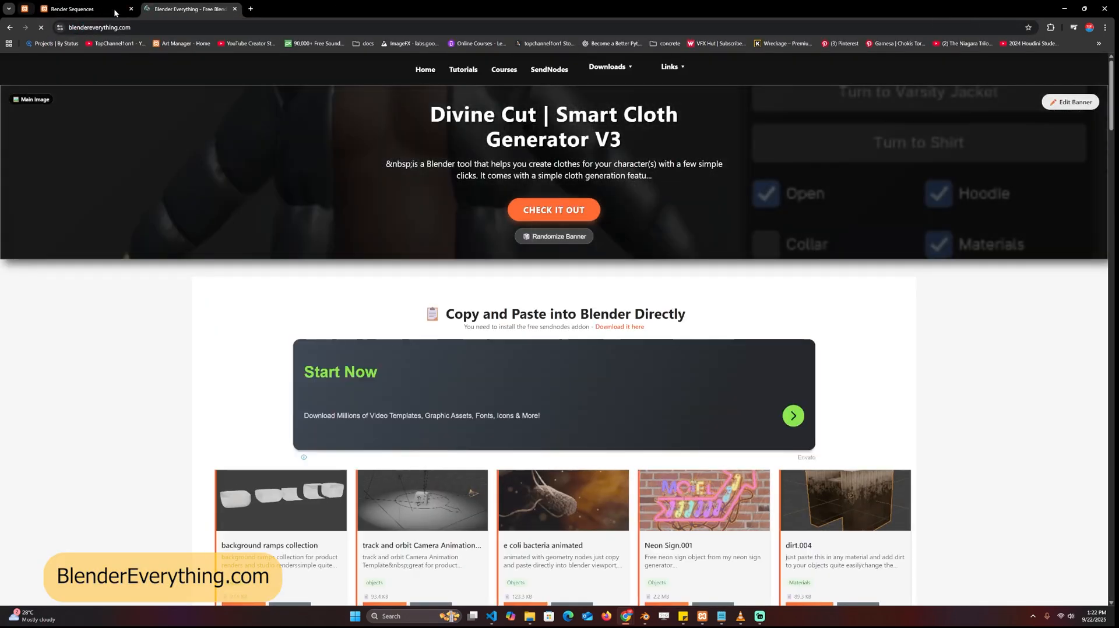
scroll(down, 3)
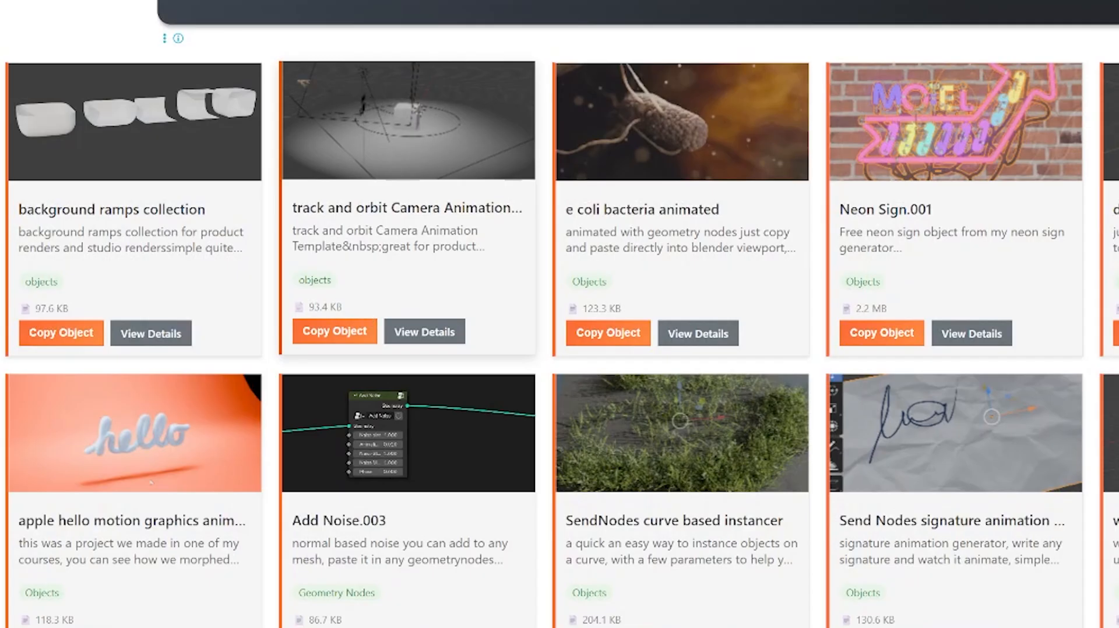
click(334, 331)
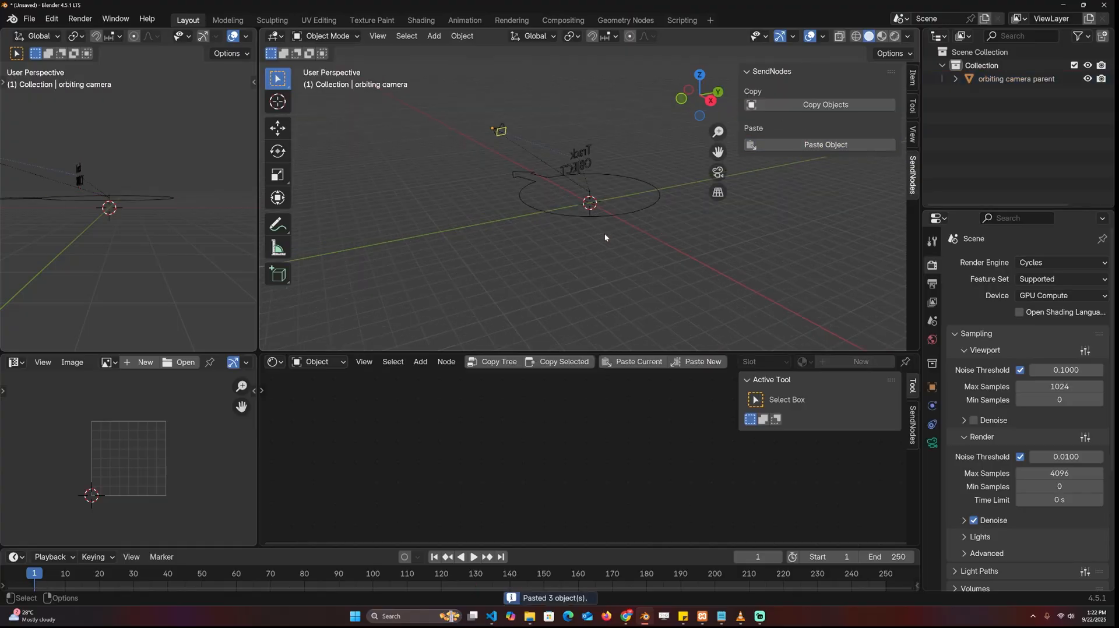
Paste the General phone template object into the scene via the SendNodes panel.
click(472, 557)
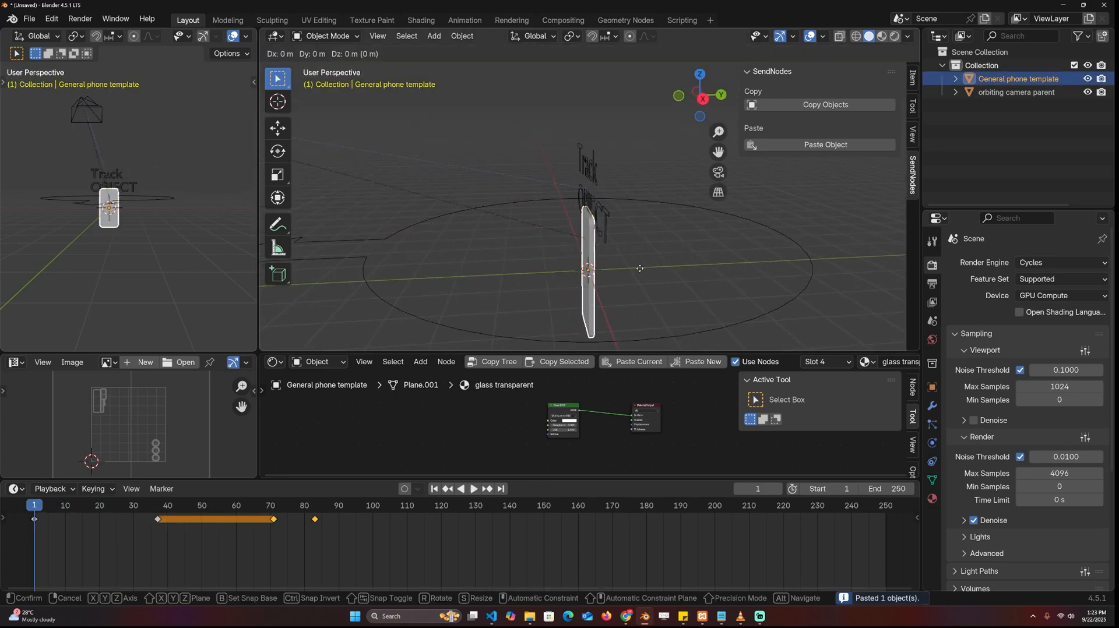
Play the phone animation through the camera and start a new Geometry Nodes group.
click(473, 490)
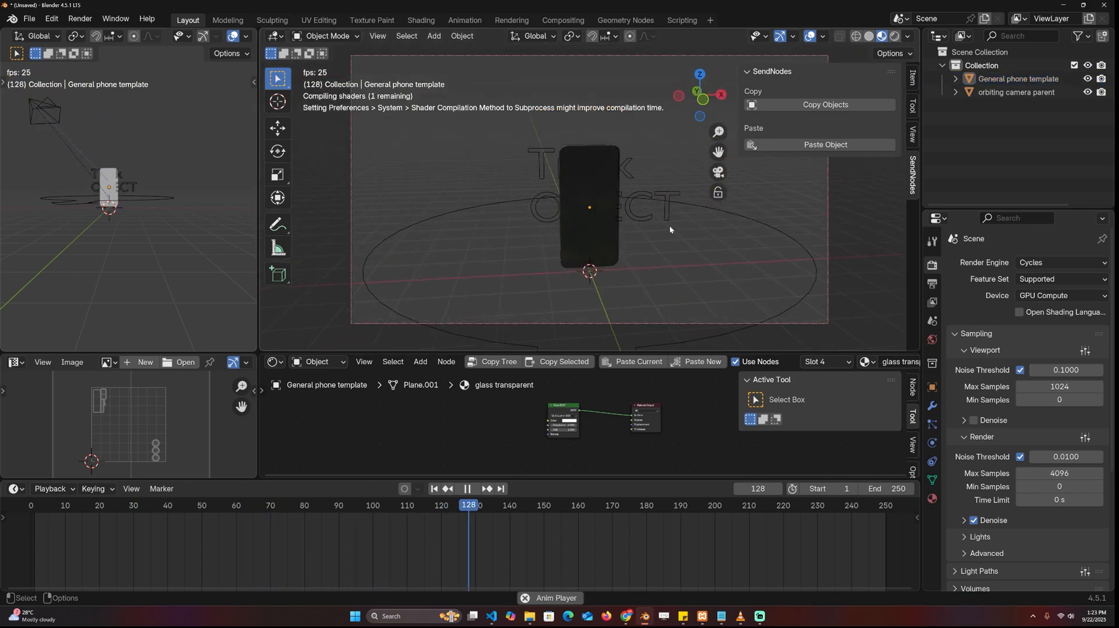
click(151, 504)
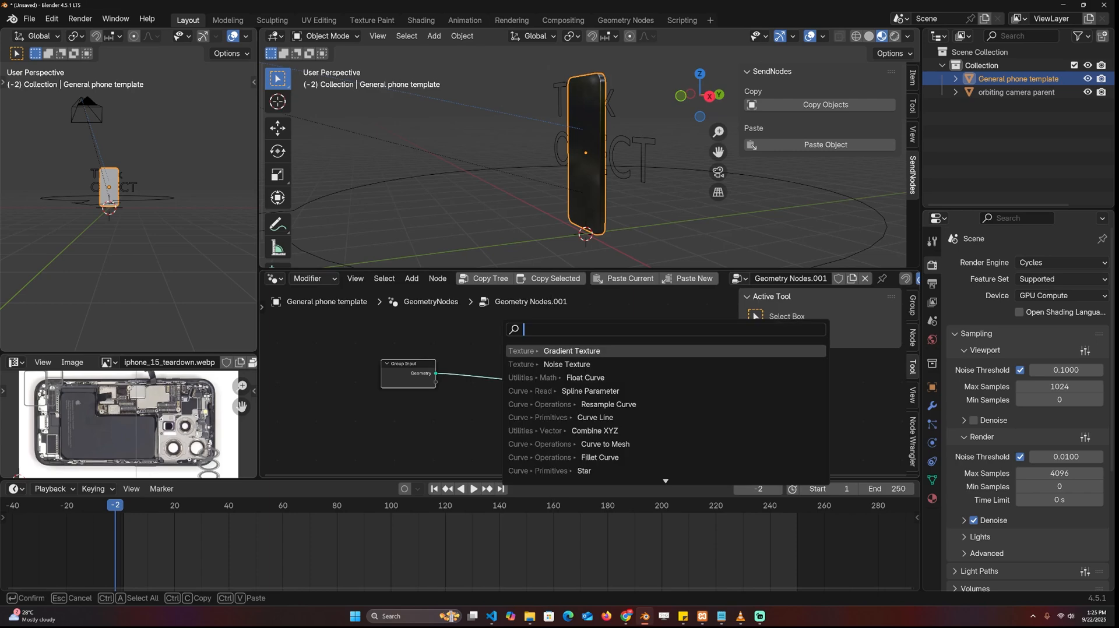
Add a Random Value node to drive the randomized explode offsets of the phone layers.
text(random)
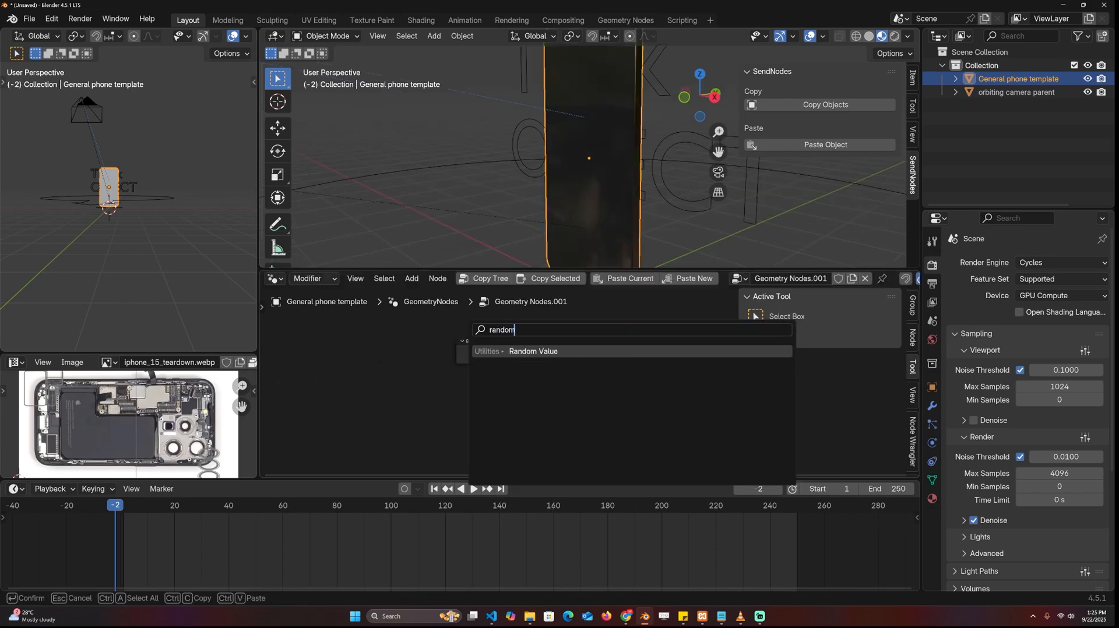
click(532, 350)
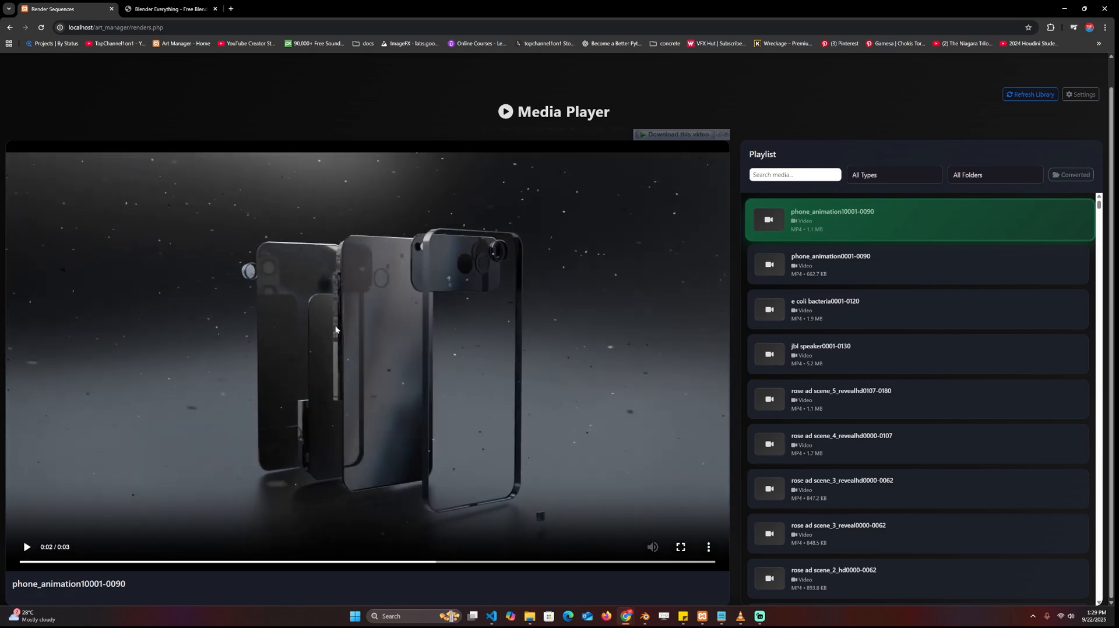
Copy the floating dust particle system asset from the BlenderEverything site.
click(169, 9)
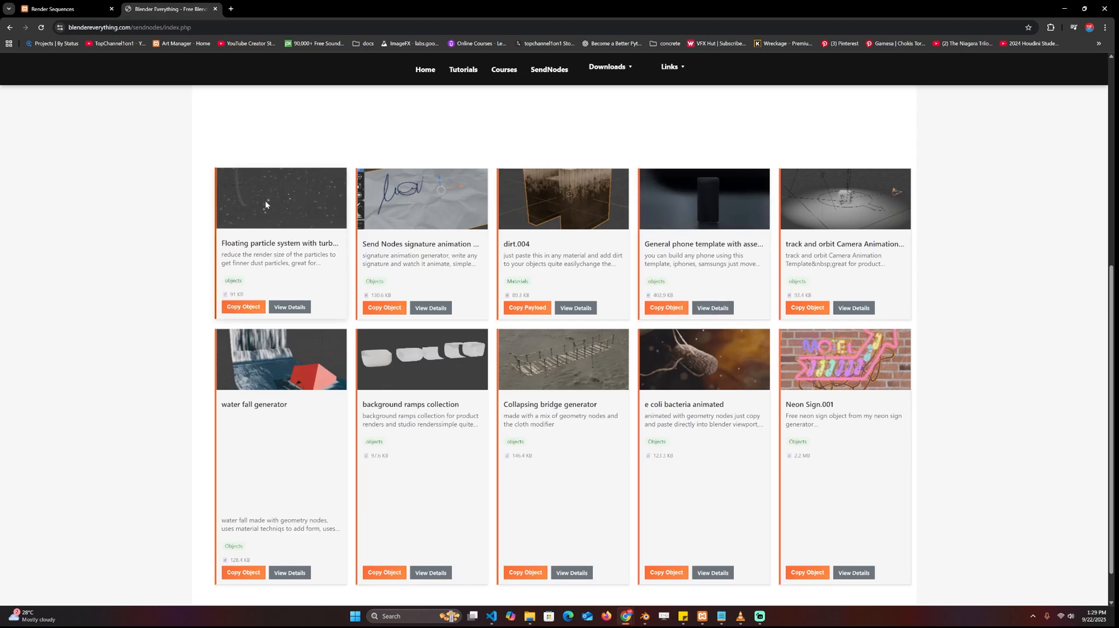
click(242, 306)
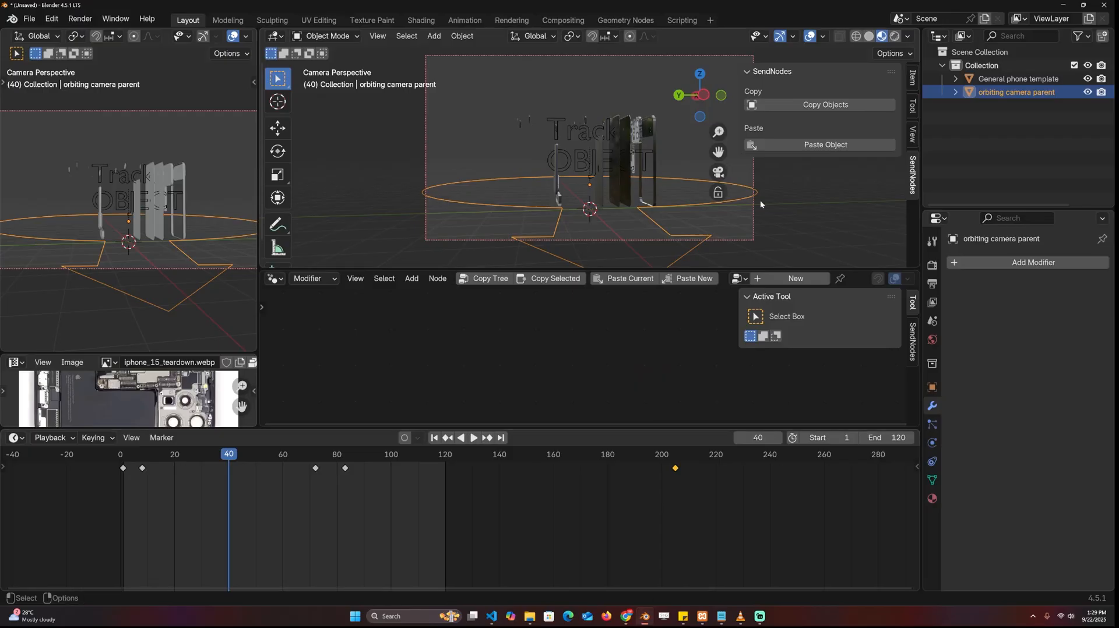
Paste the floating dust particles into the scene and bake their simulation.
click(824, 144)
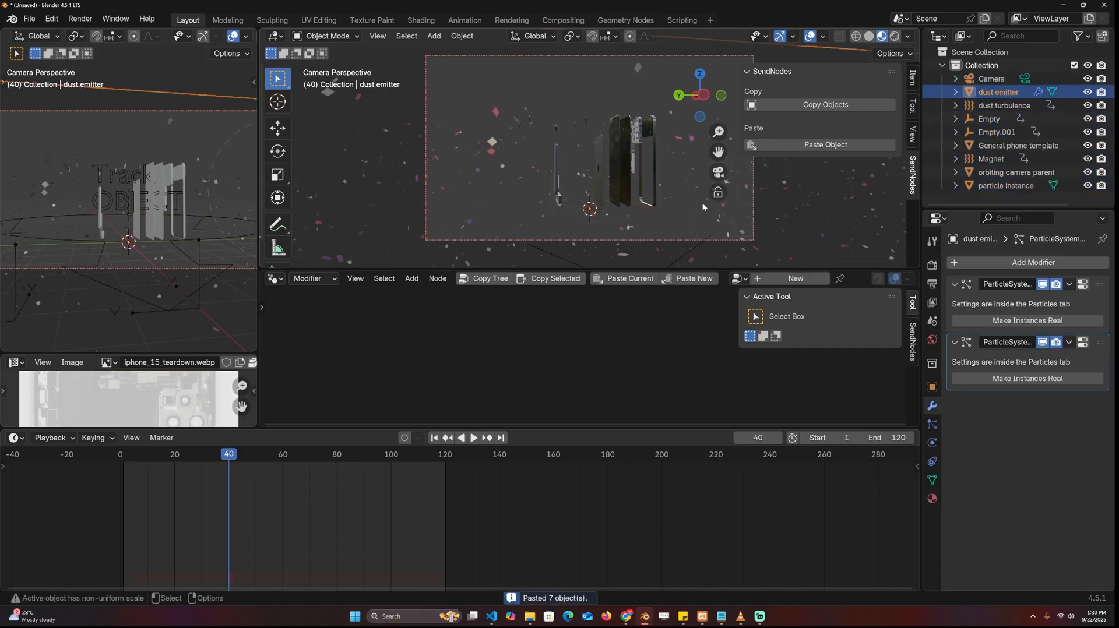
click(473, 447)
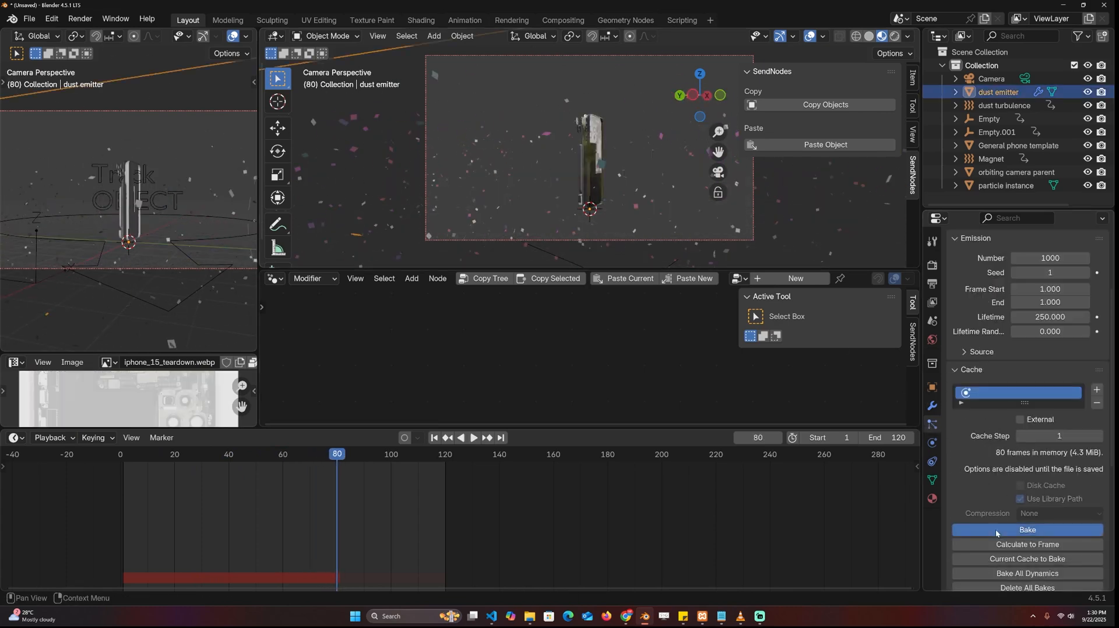
click(1025, 529)
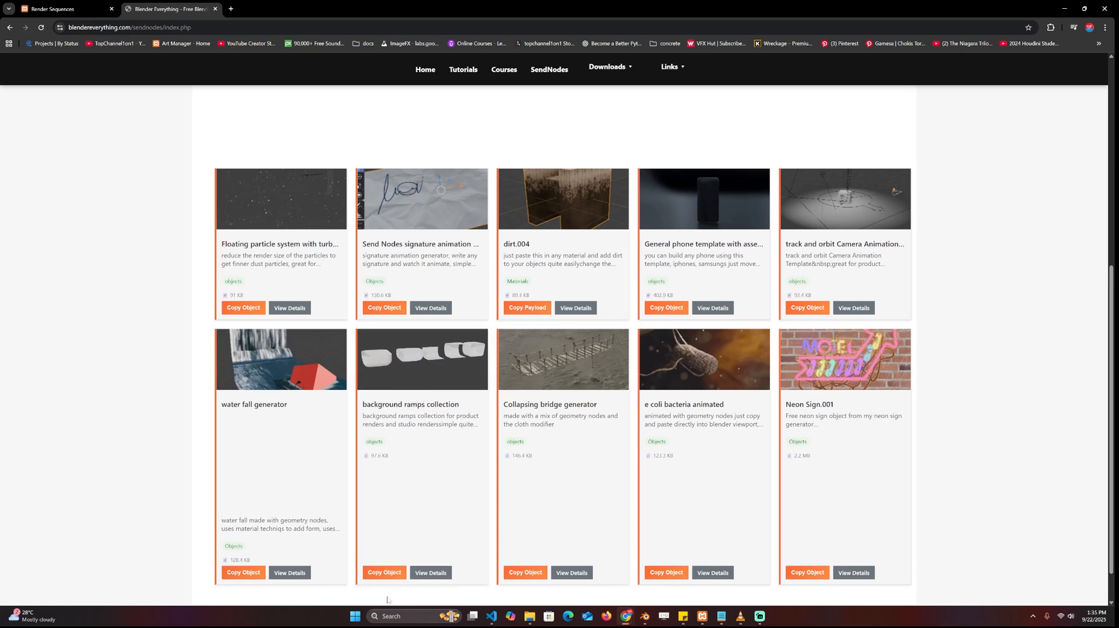
Copy the background ramps collection asset and return to Blender.
click(384, 573)
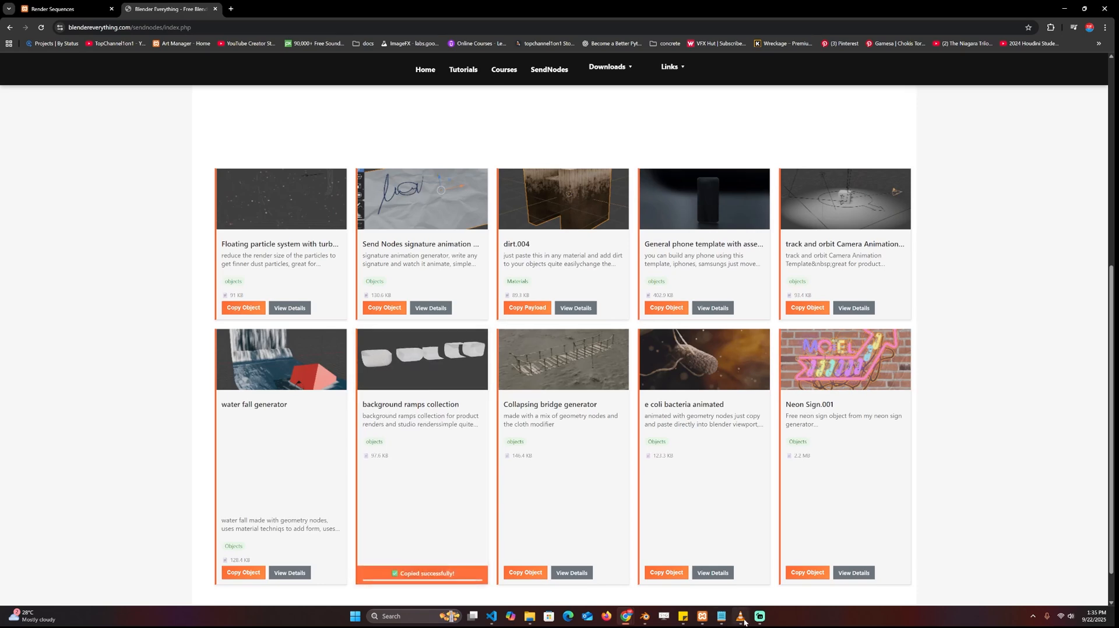
click(740, 620)
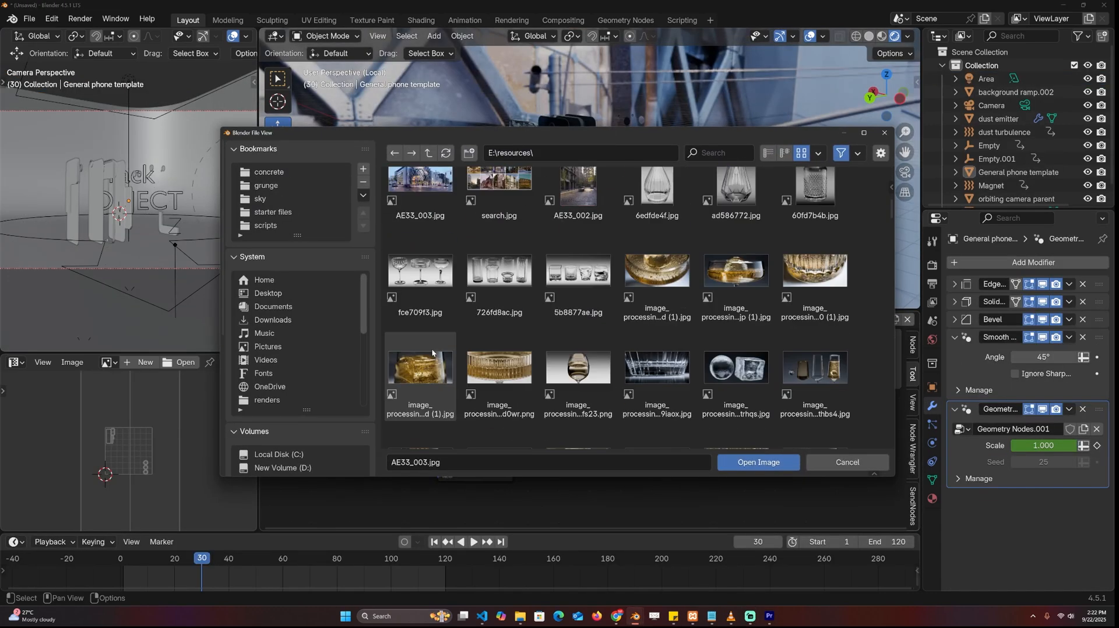
Load a background image from the resources folder and set the render engine to EEVEE.
click(757, 463)
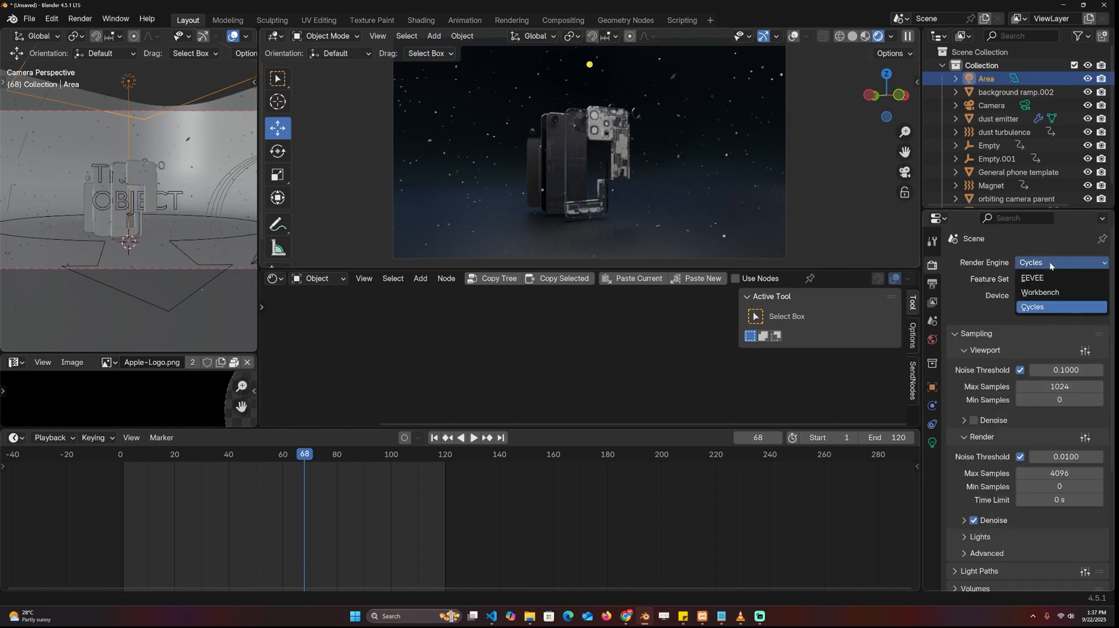
click(1031, 278)
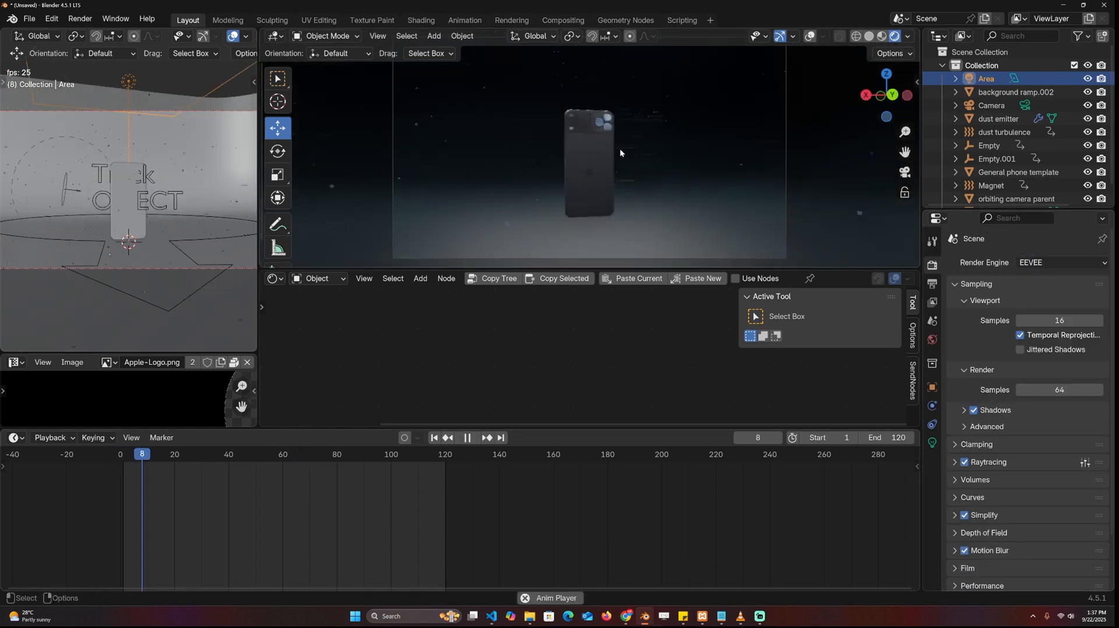